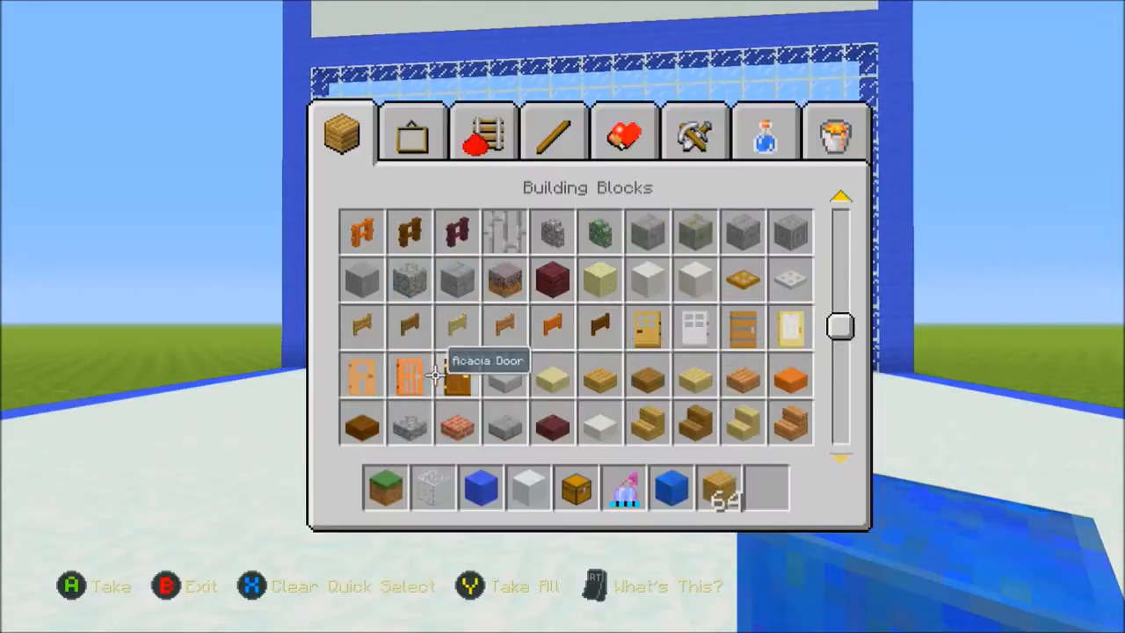
# Step: Take the dark stone-like block from Building Blocks into the hotbar
pyautogui.click(411, 131)
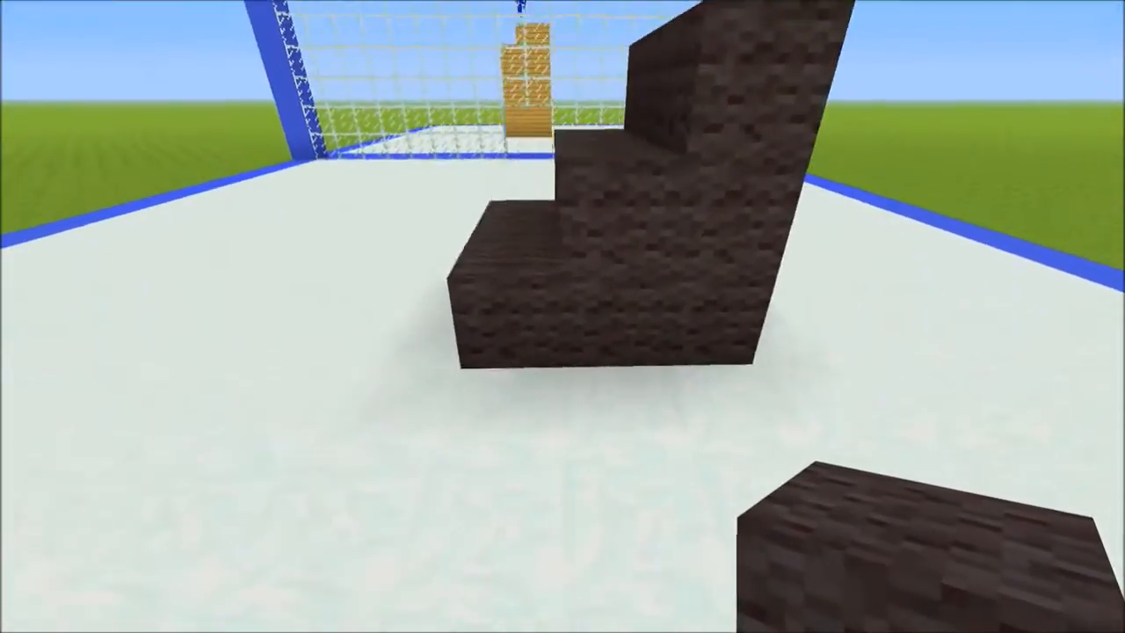
pyautogui.moveTo(563, 316)
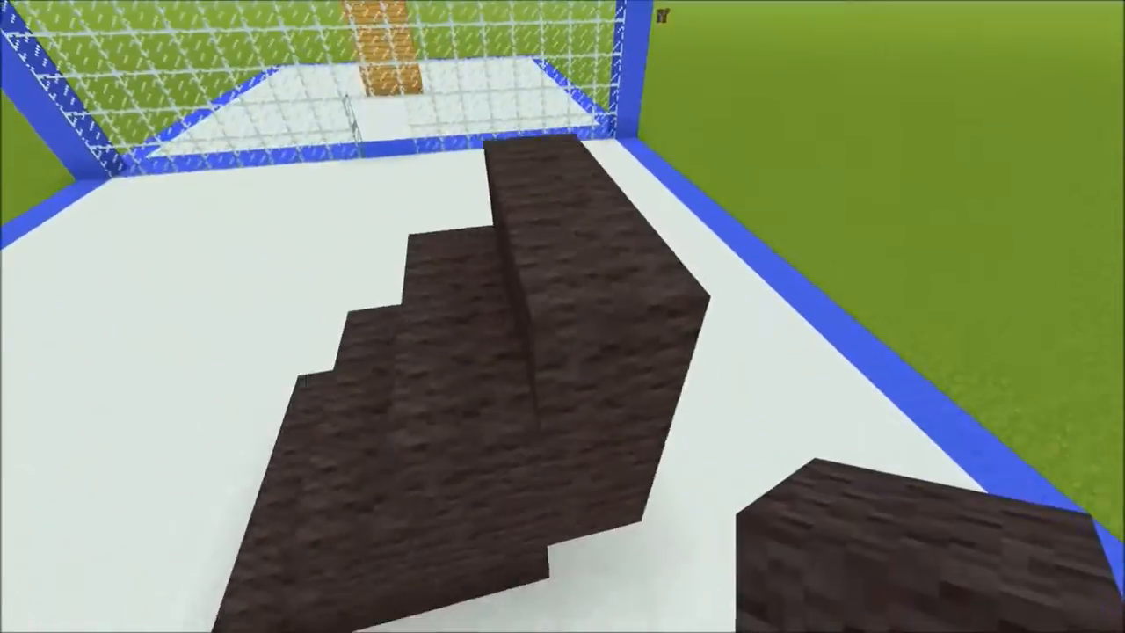
pyautogui.moveTo(563, 316)
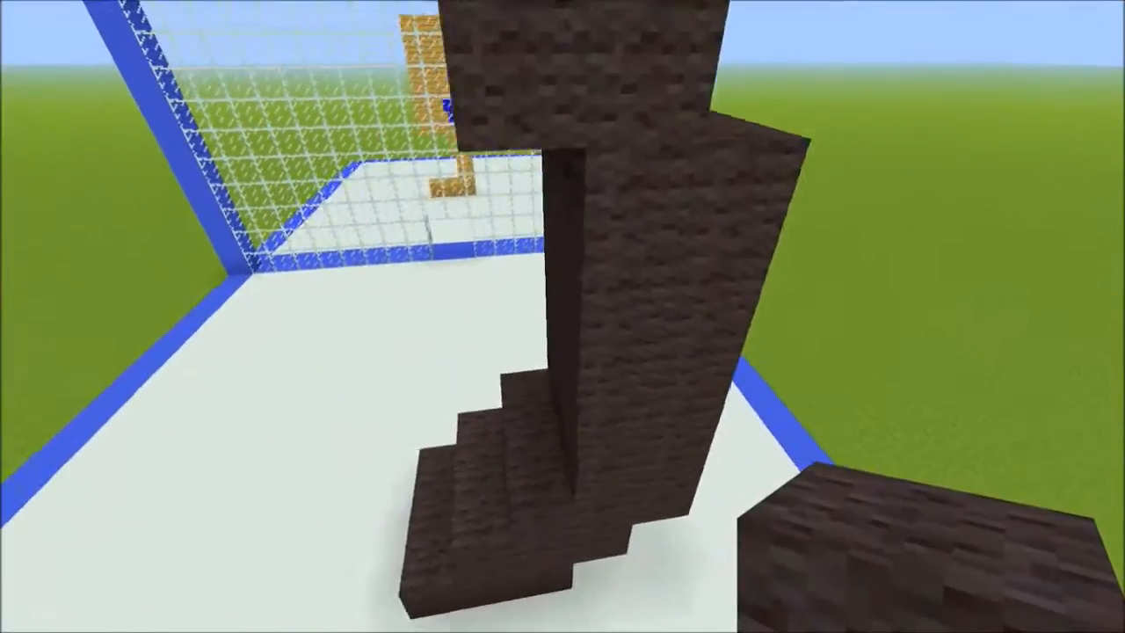
pyautogui.moveTo(562, 316)
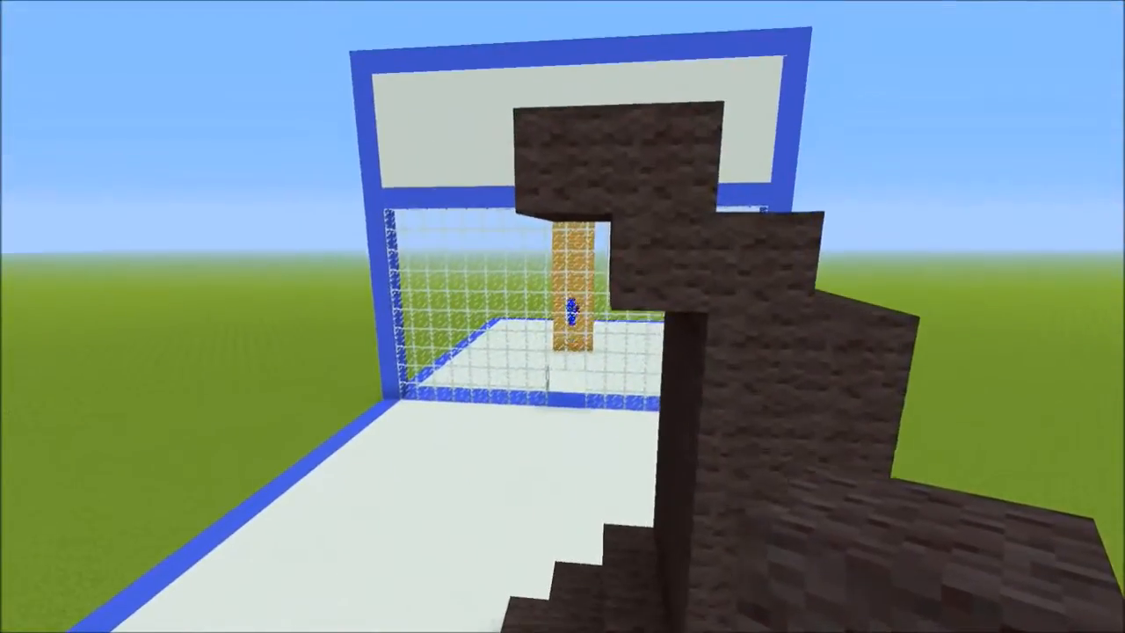
pyautogui.moveTo(562, 317)
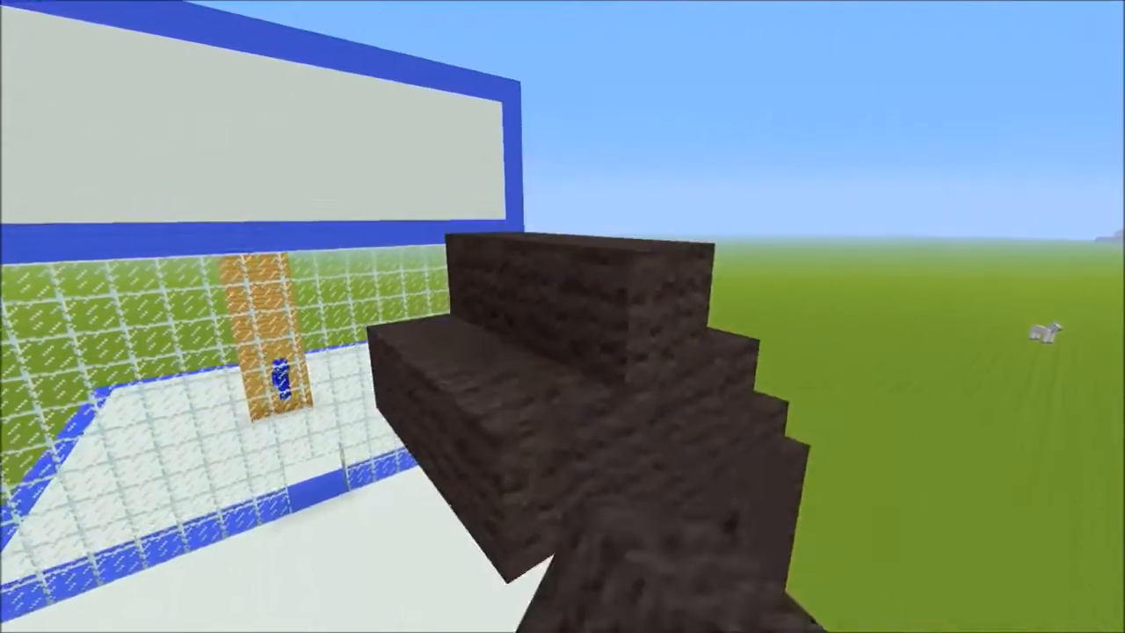
pyautogui.moveTo(562, 316)
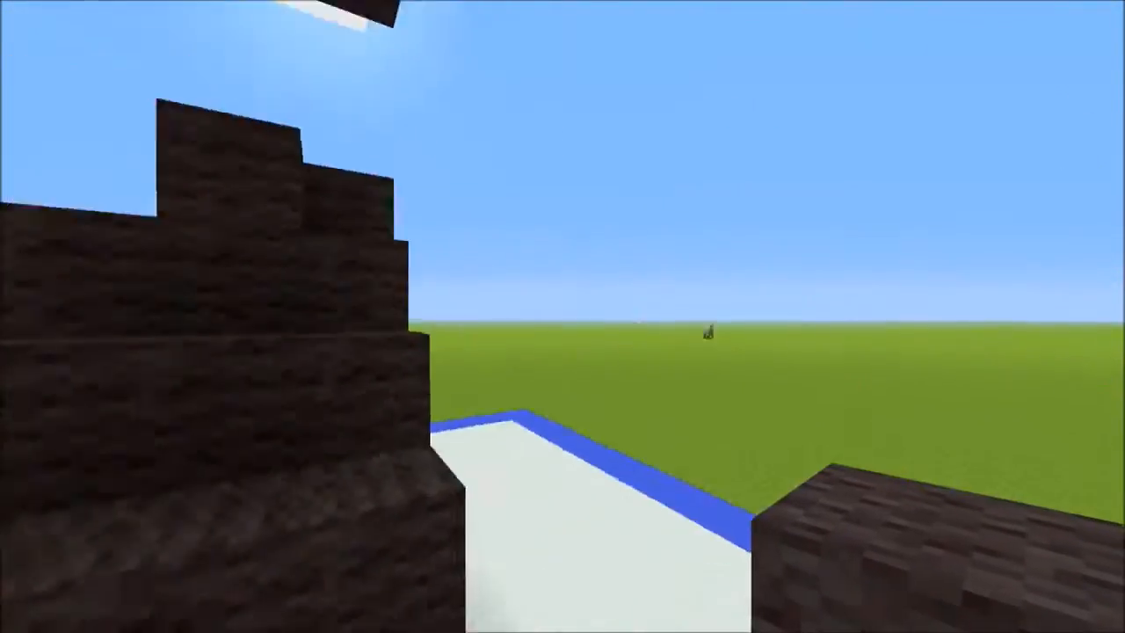
pyautogui.moveTo(562, 316)
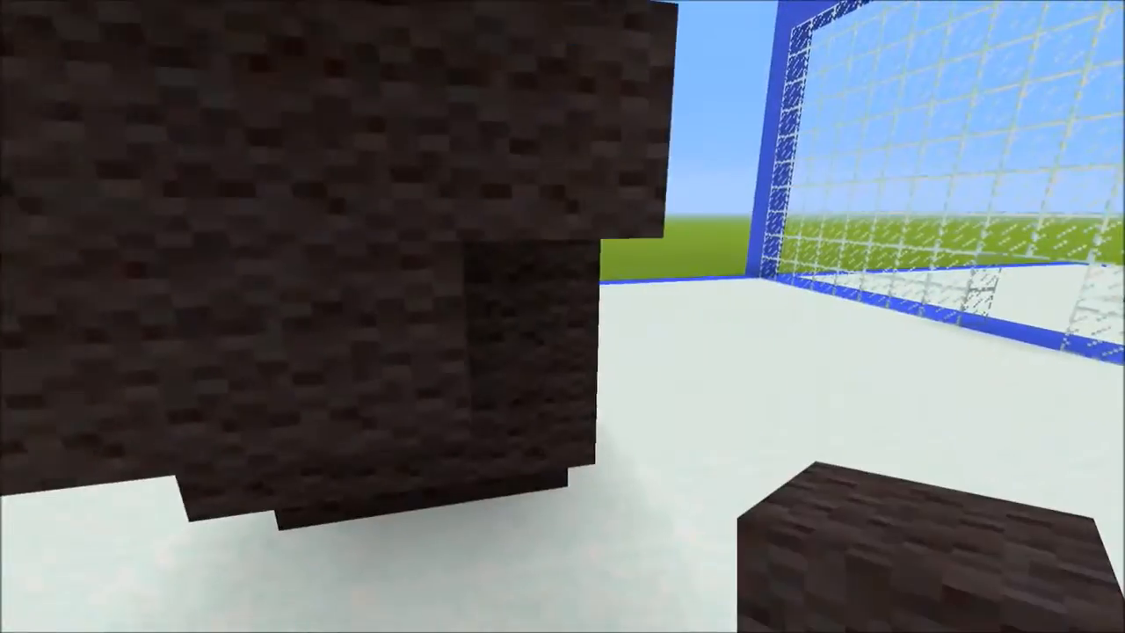
pyautogui.moveTo(562, 316)
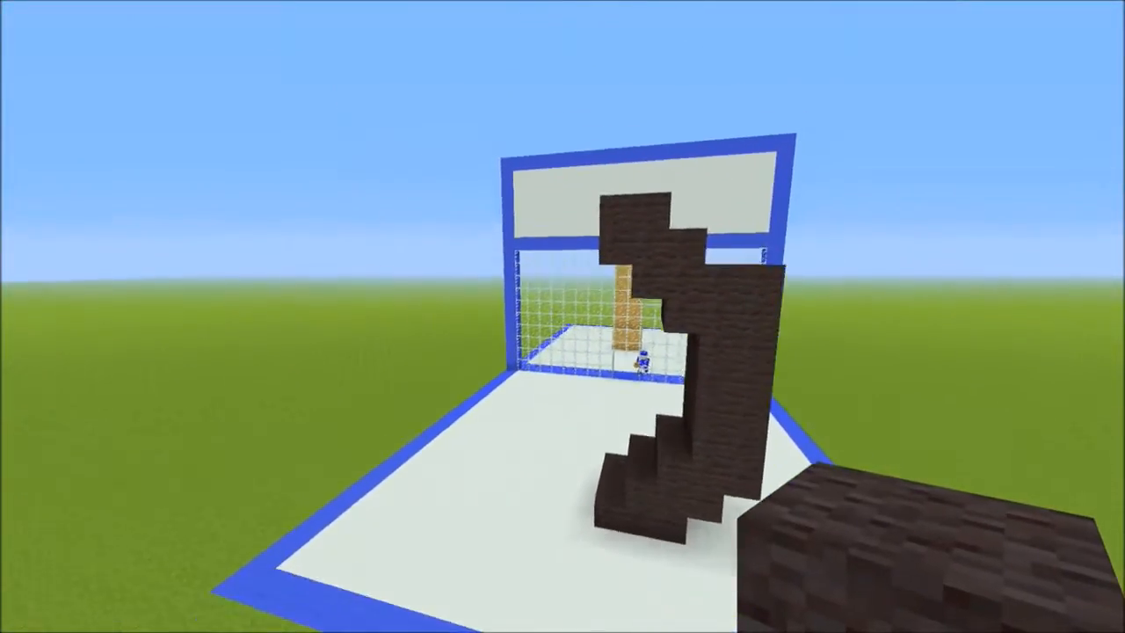
# Step: Widen the upper section with more dark blocks above the thin lower leg
pyautogui.press('e')
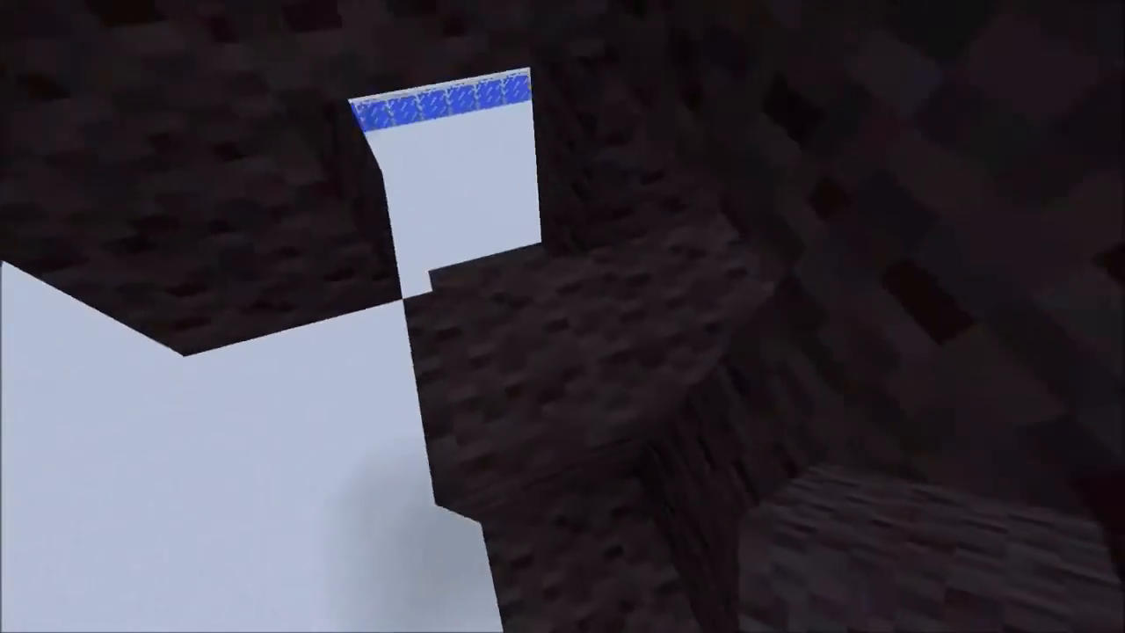
pyautogui.moveTo(562, 317)
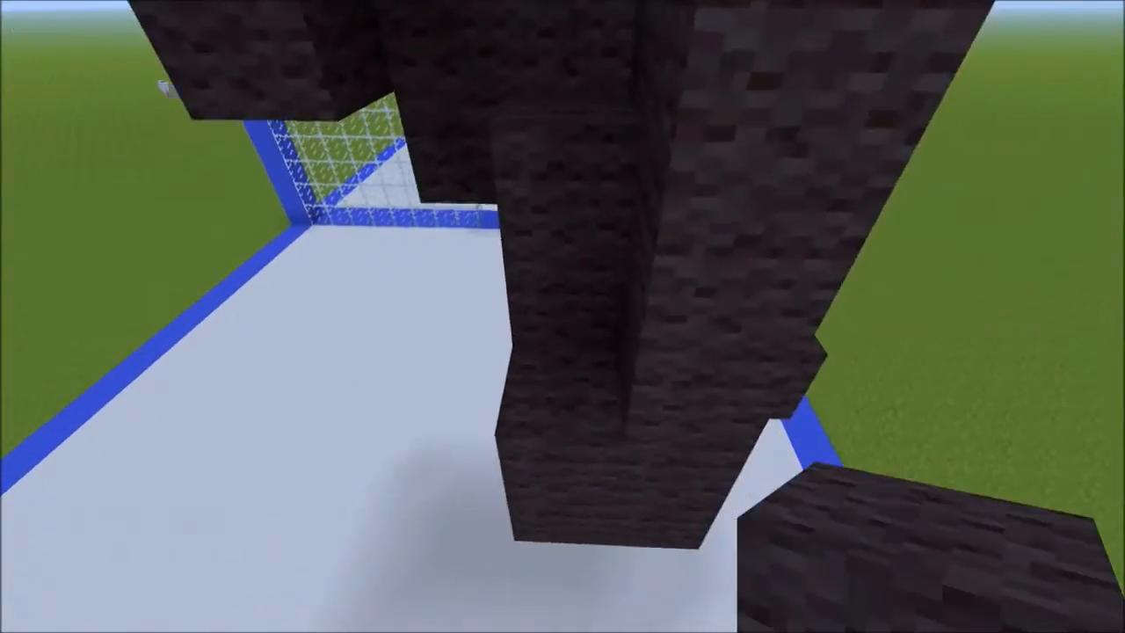
pyautogui.moveTo(563, 317)
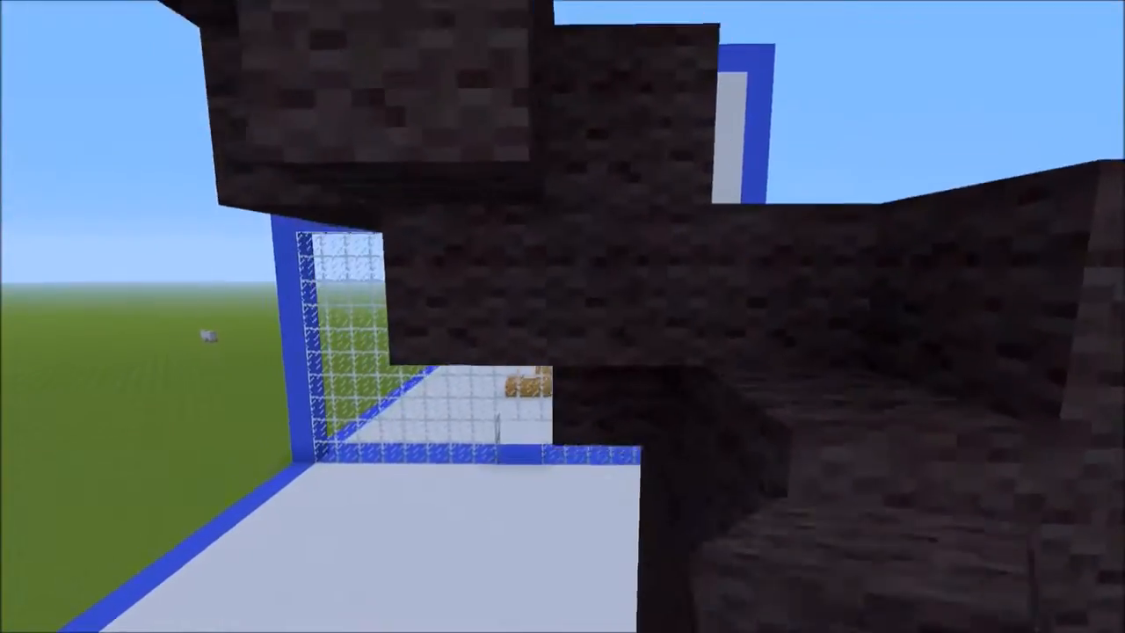
pyautogui.moveTo(562, 316)
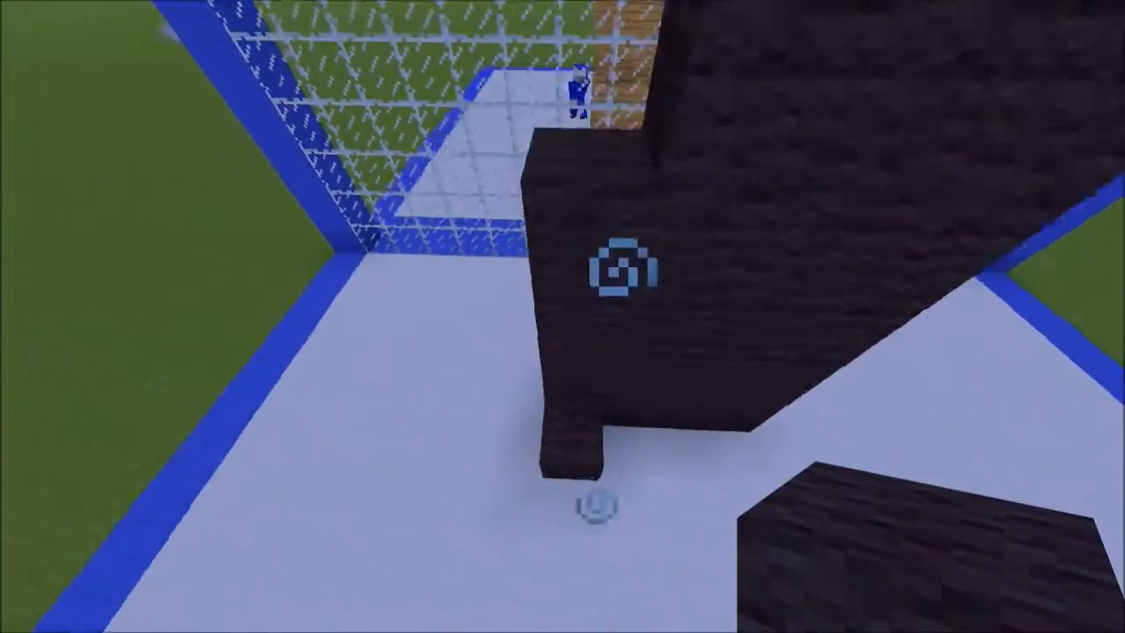
# Step: Shape stepped dark ledges at the top and ready oak planks in the hotbar
pyautogui.press('e')
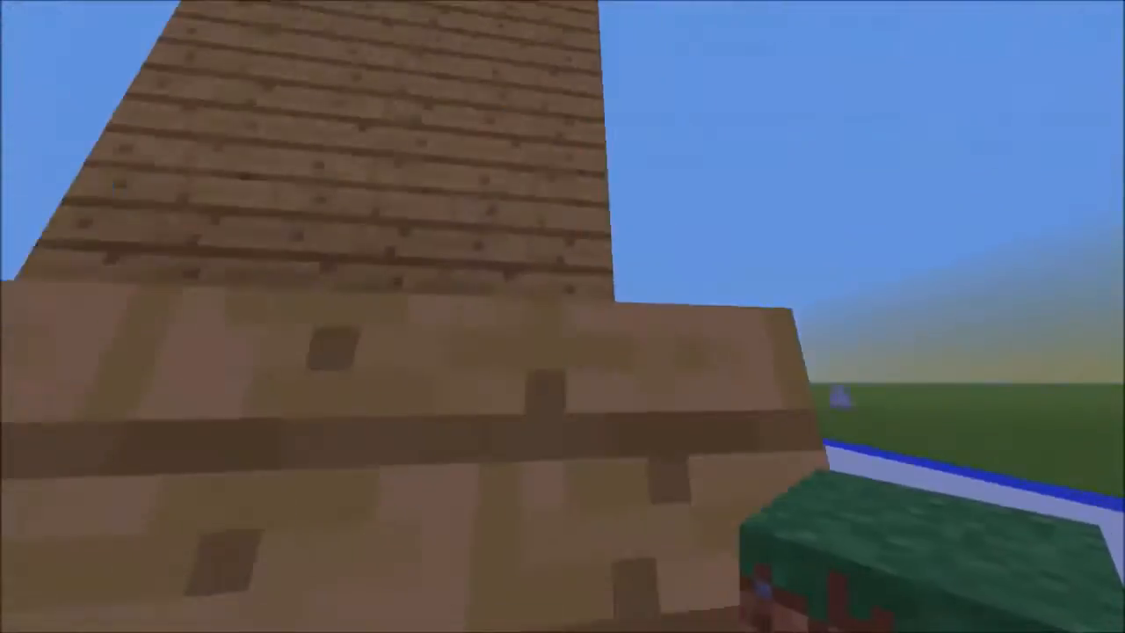
pyautogui.moveTo(562, 317)
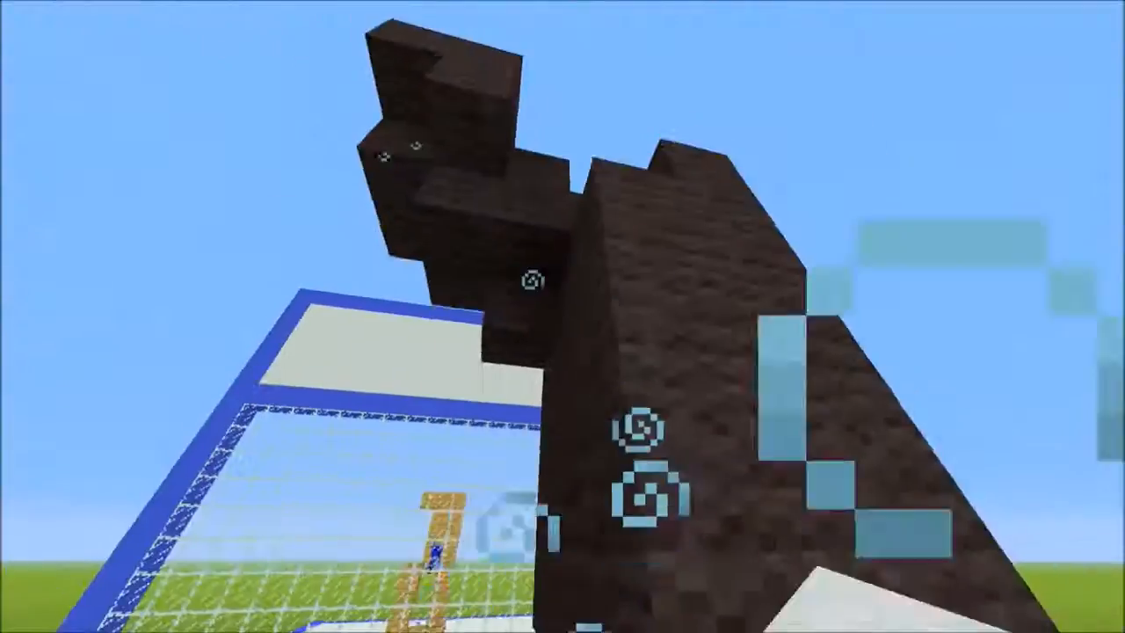
pyautogui.moveTo(563, 317)
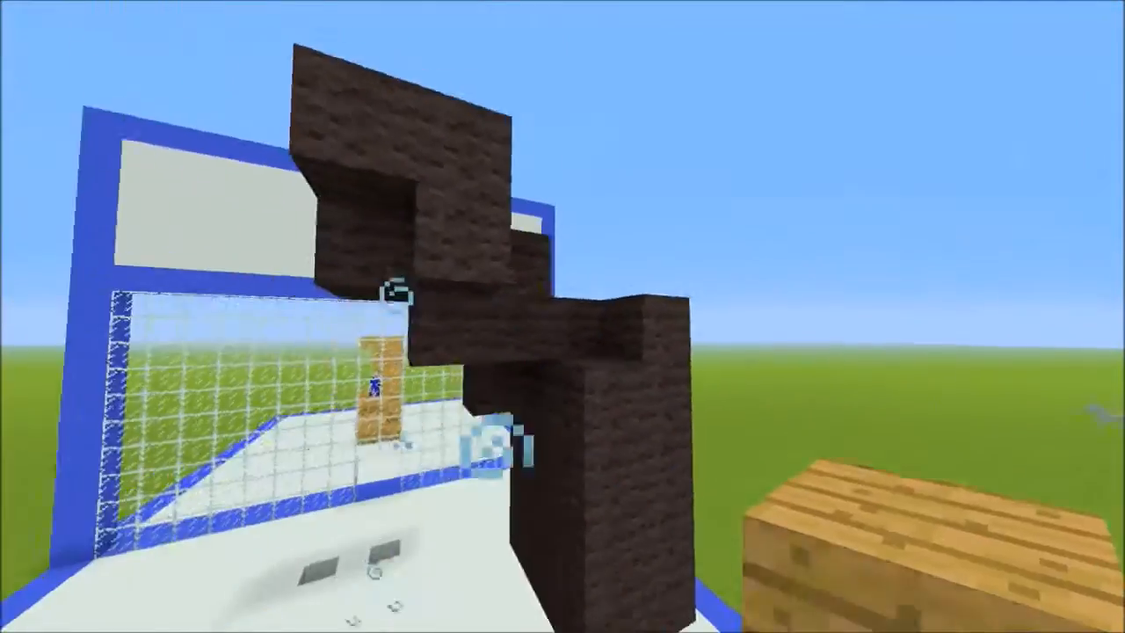